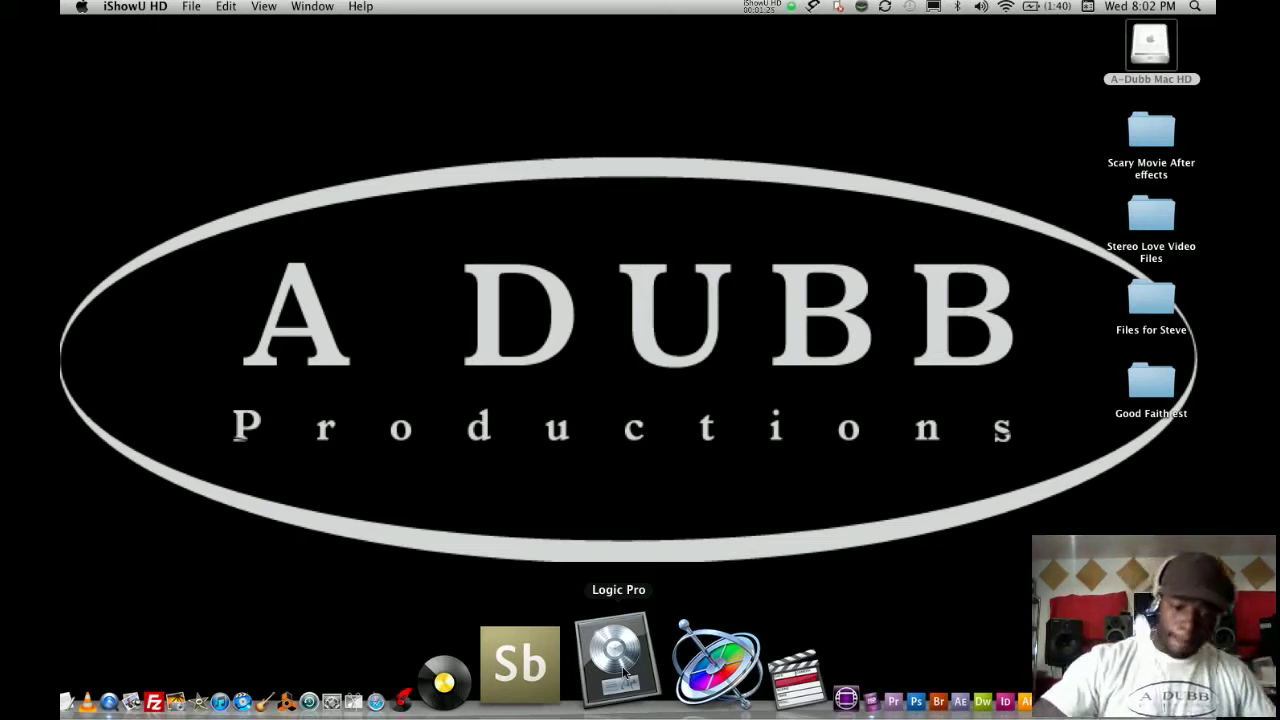
Launch Logic Pro and create a new project with one mono audio track, Audio 1
left_click(617, 660)
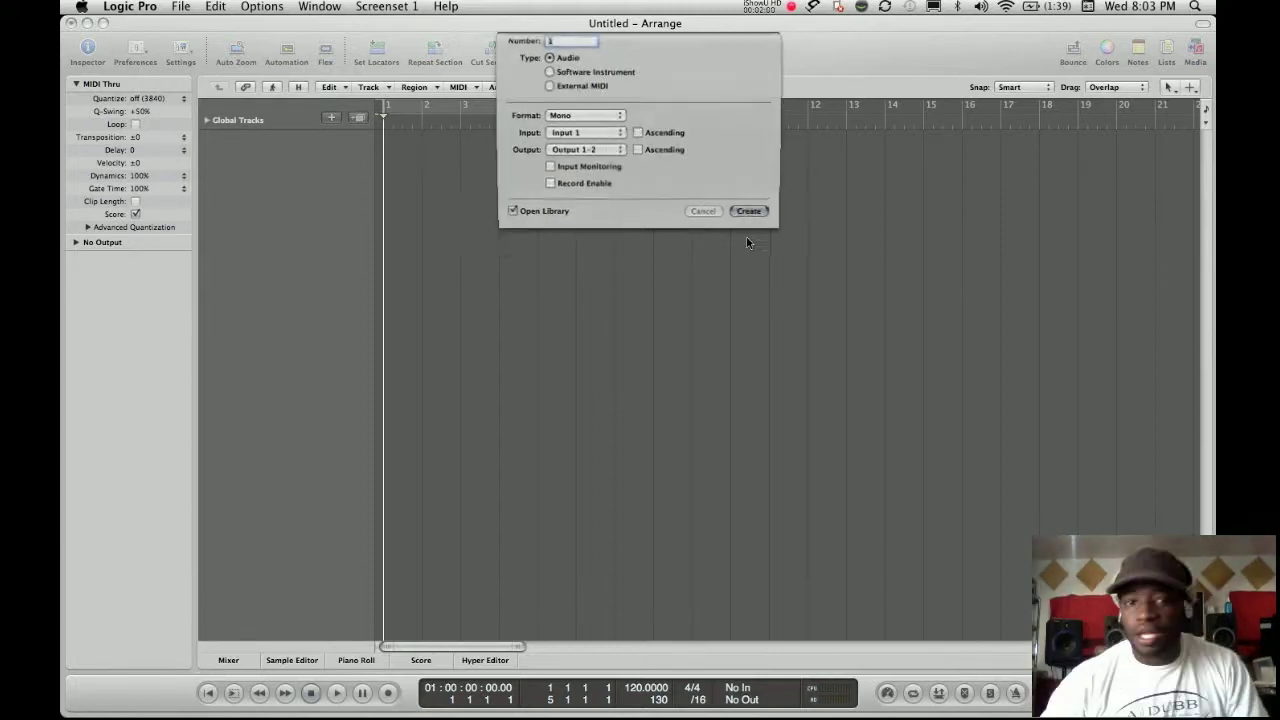
left_click(748, 211)
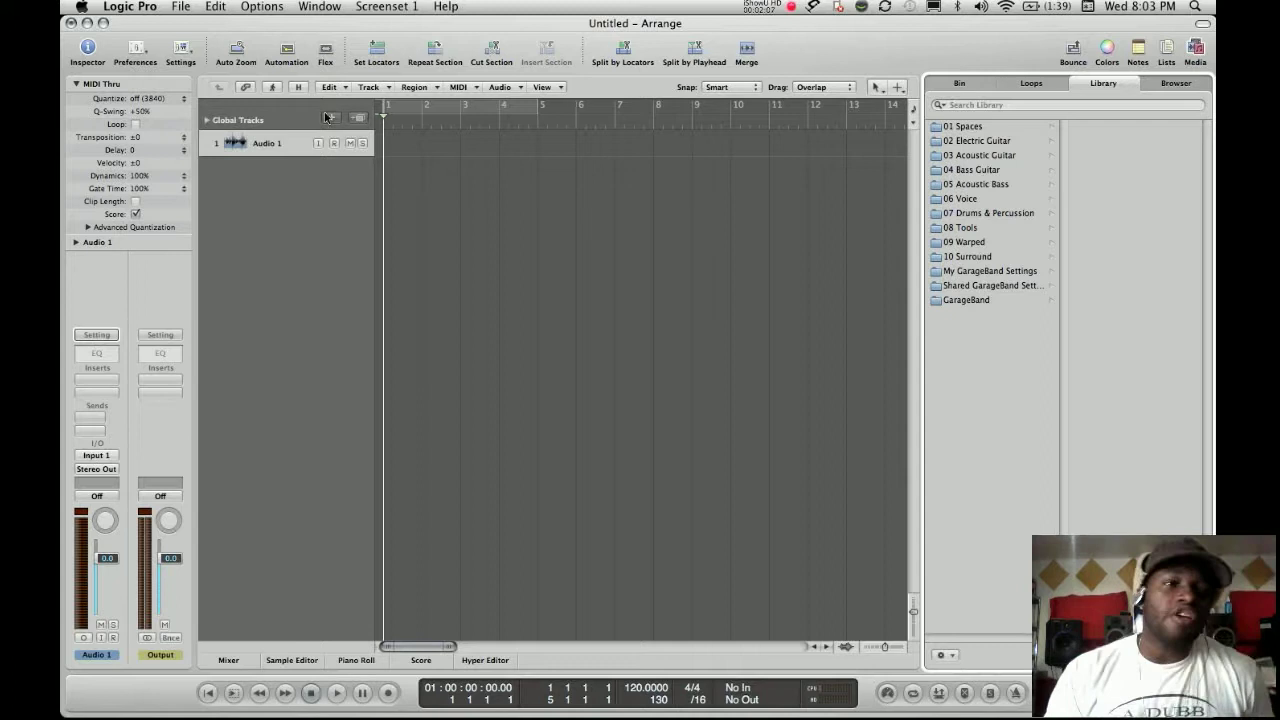
left_click(181, 50)
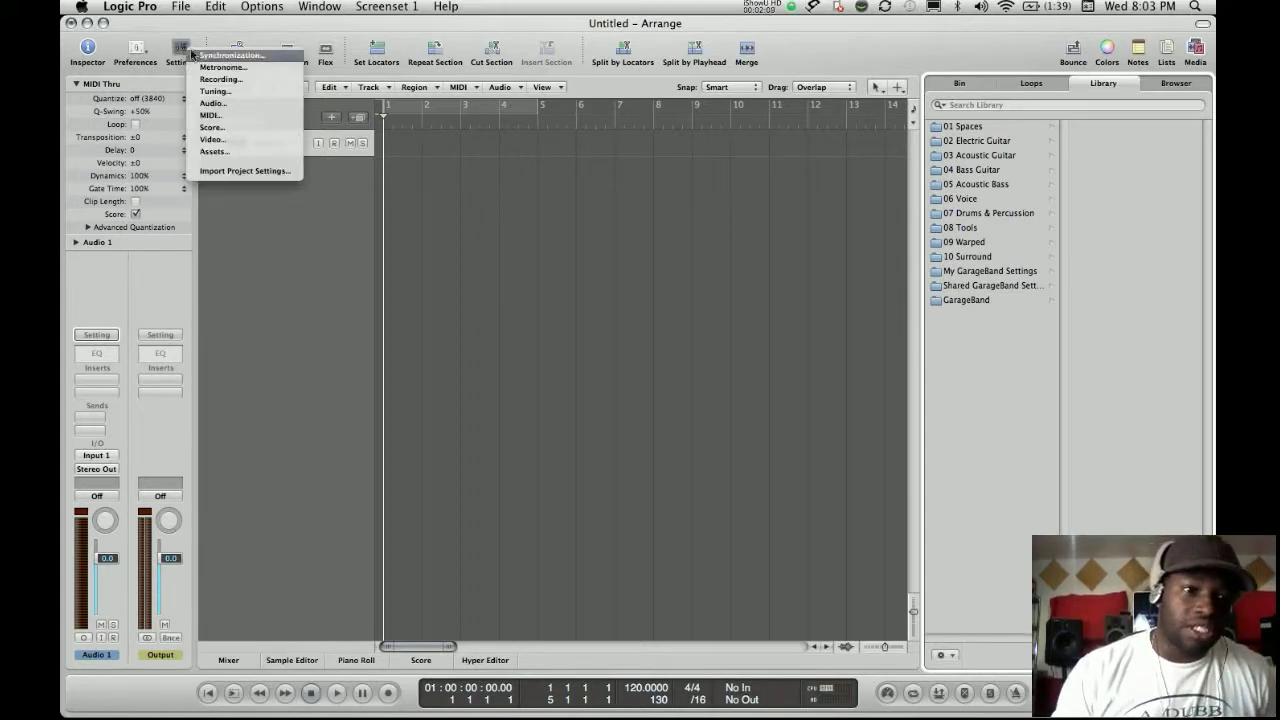
left_click(221, 79)
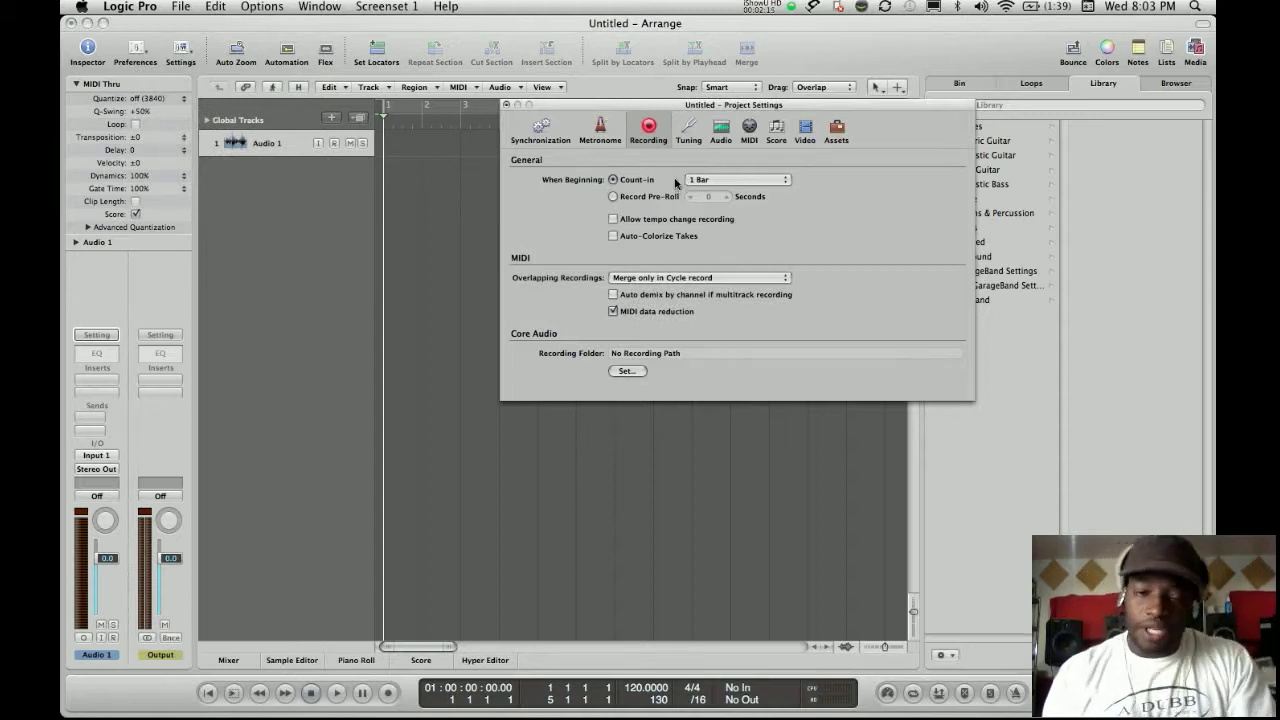
left_click(737, 179)
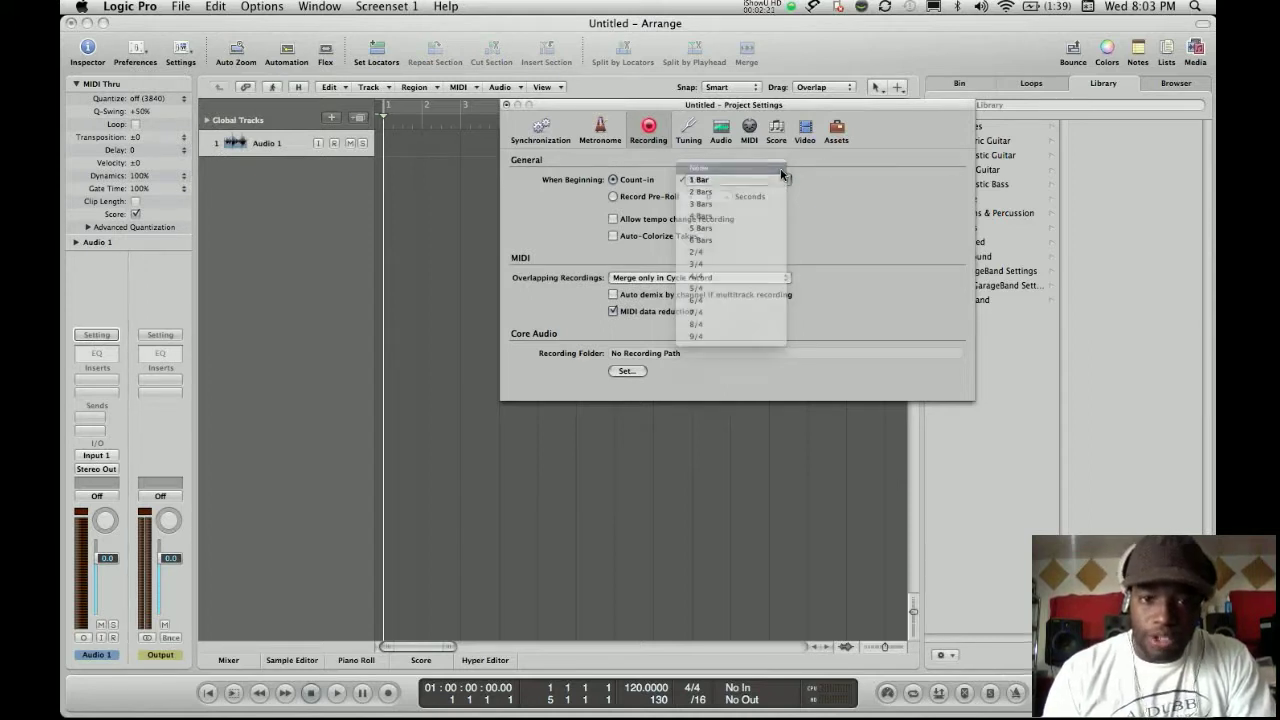
left_click(599, 128)
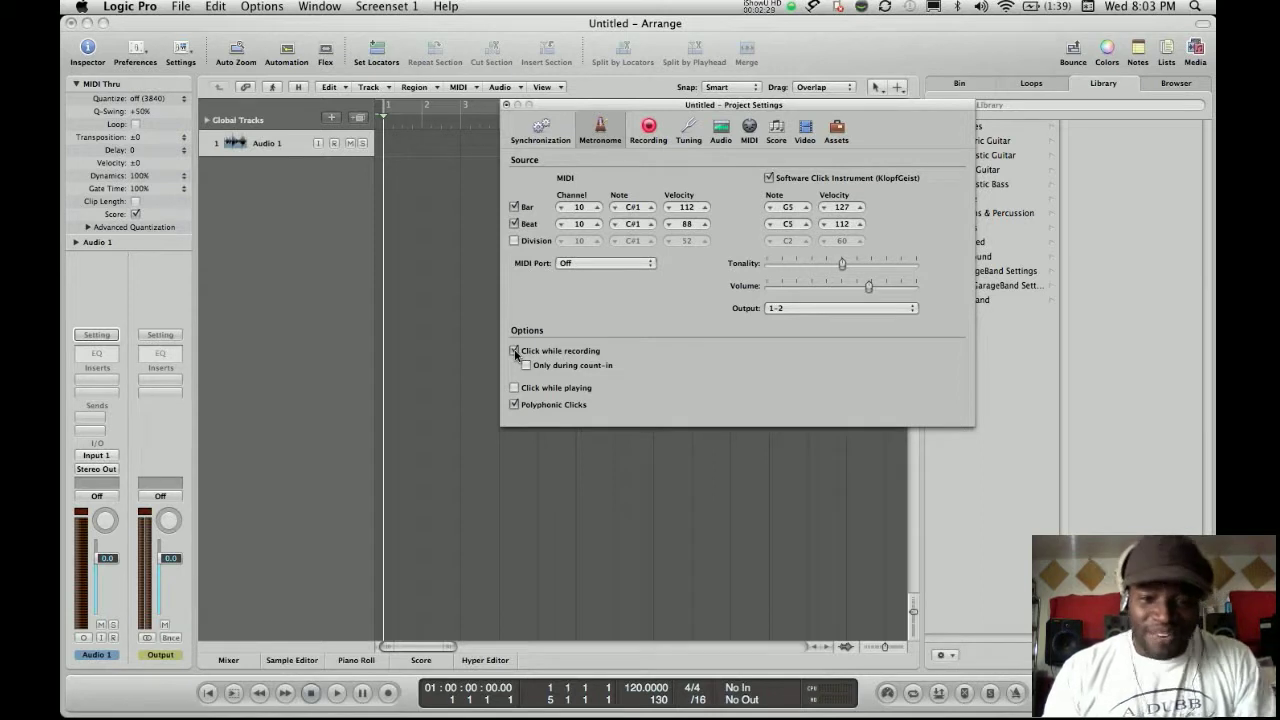
left_click(514, 351)
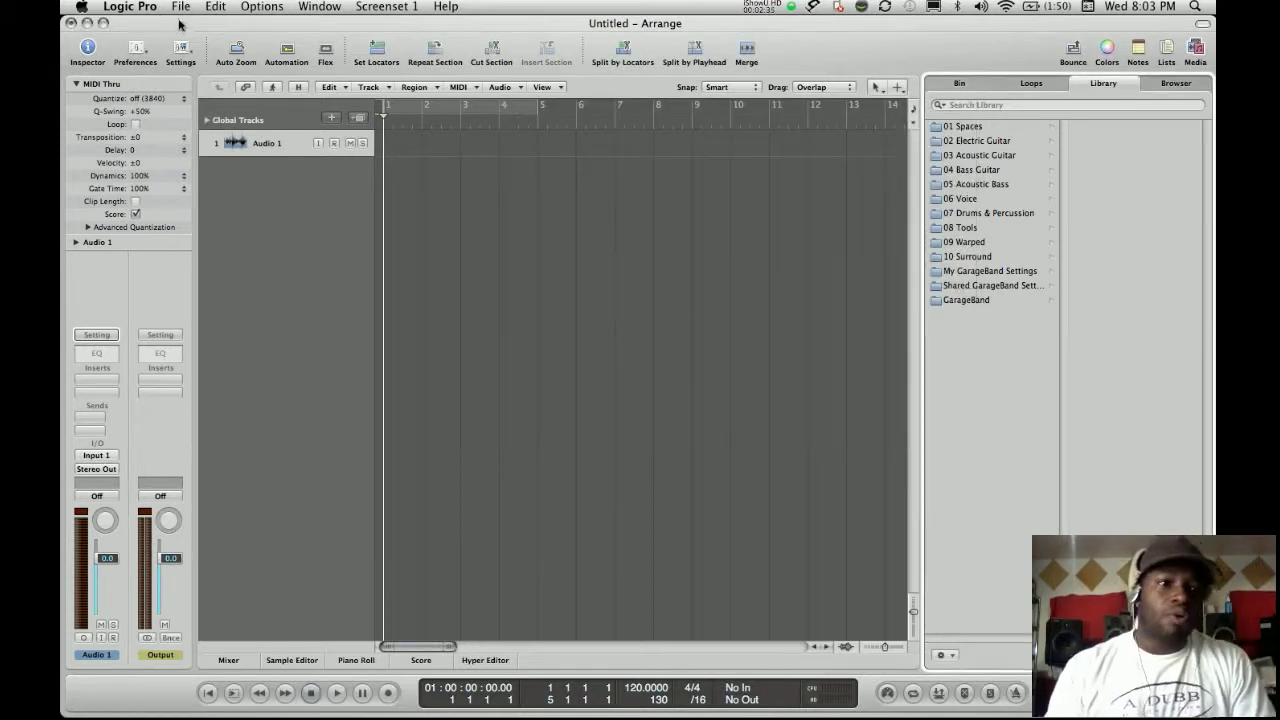
Open the movie Voice over mix.mov from the Movies folder into the project
left_click(181, 8)
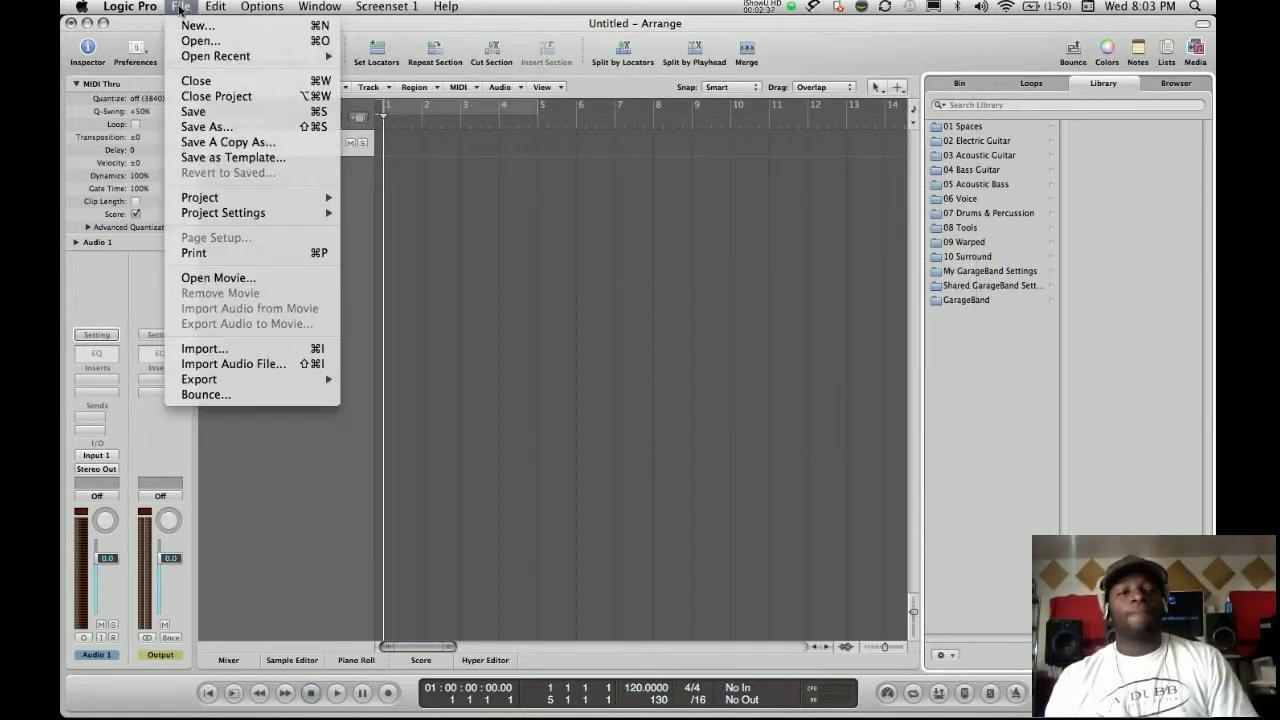
mouse_move(218, 278)
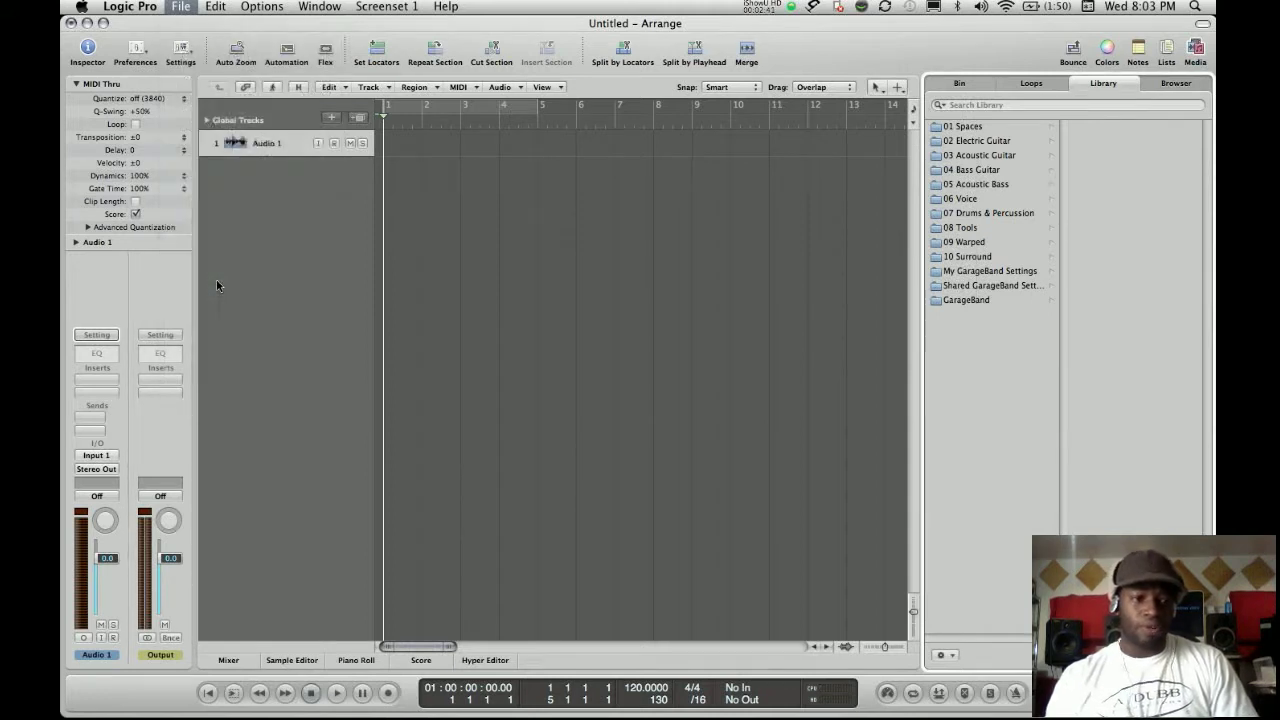
left_click(180, 7)
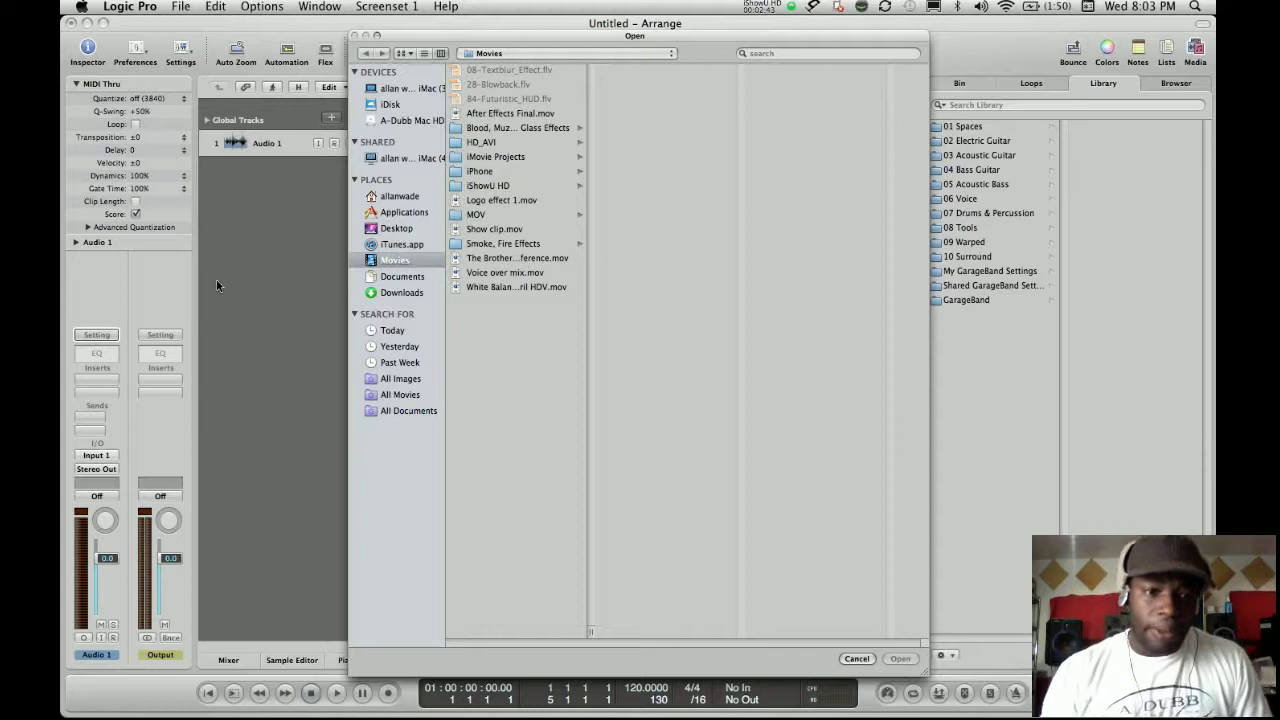
mouse_move(431, 365)
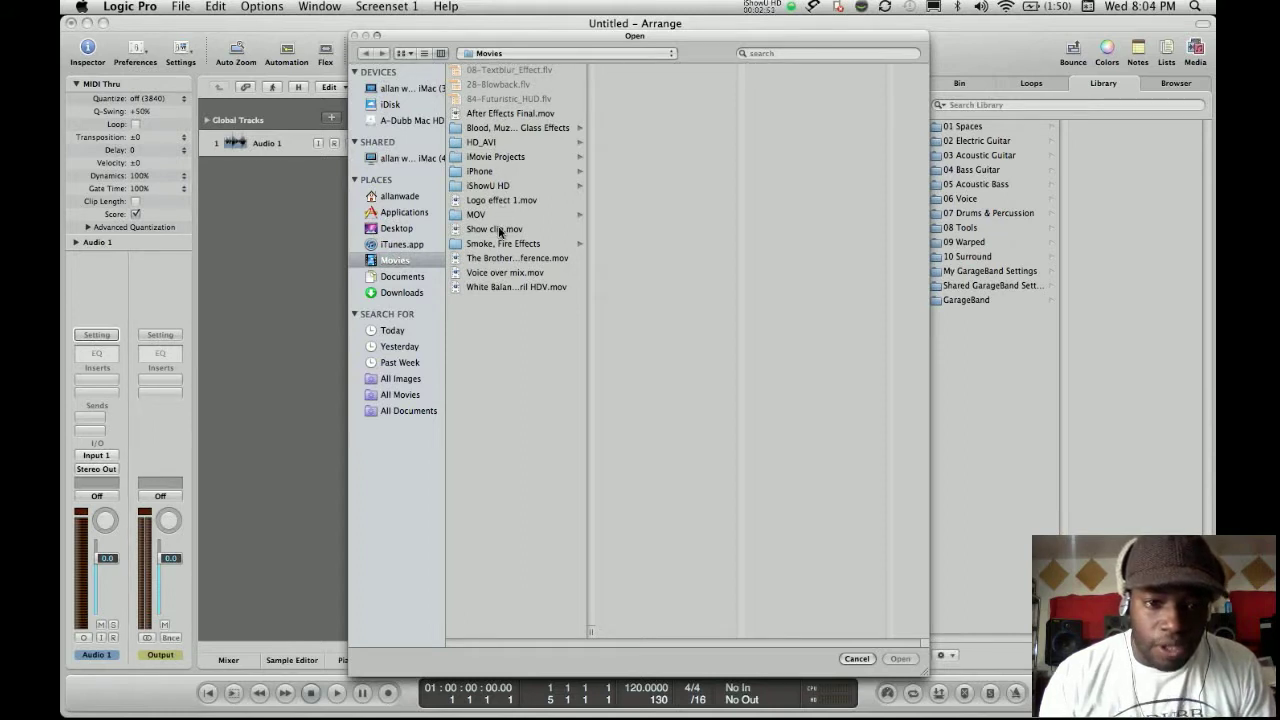
left_click(505, 272)
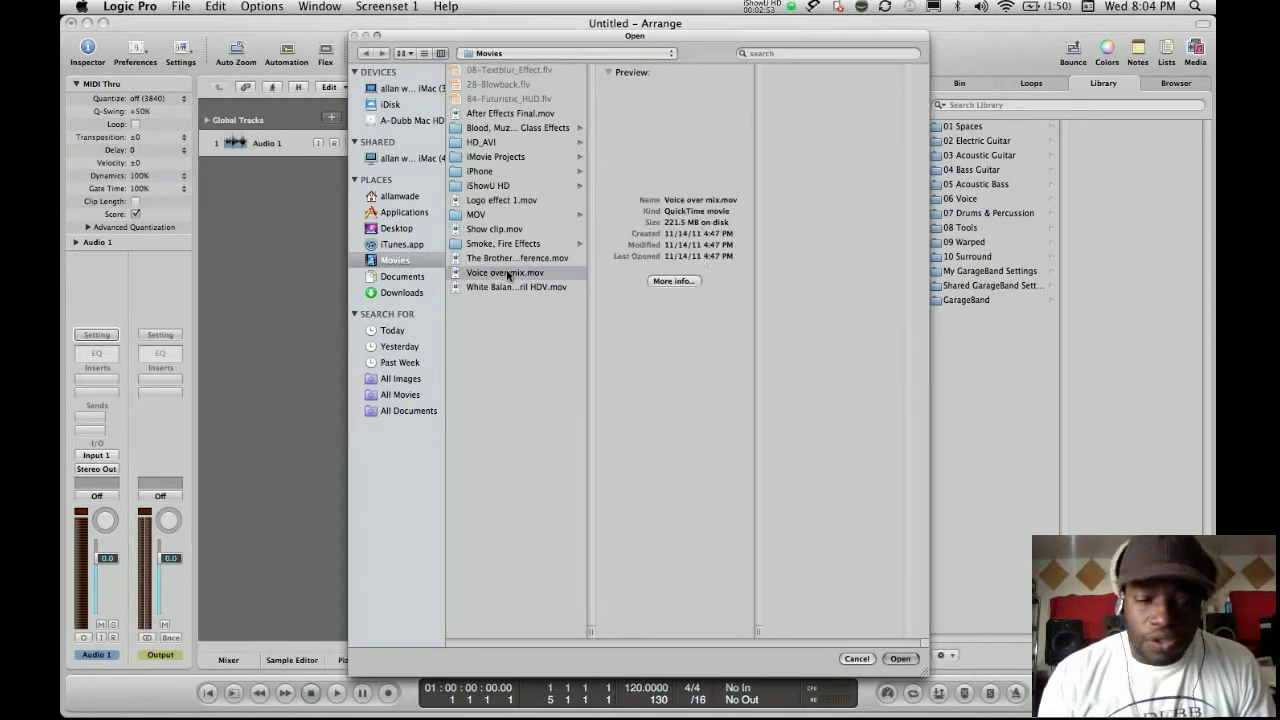
left_click(505, 272)
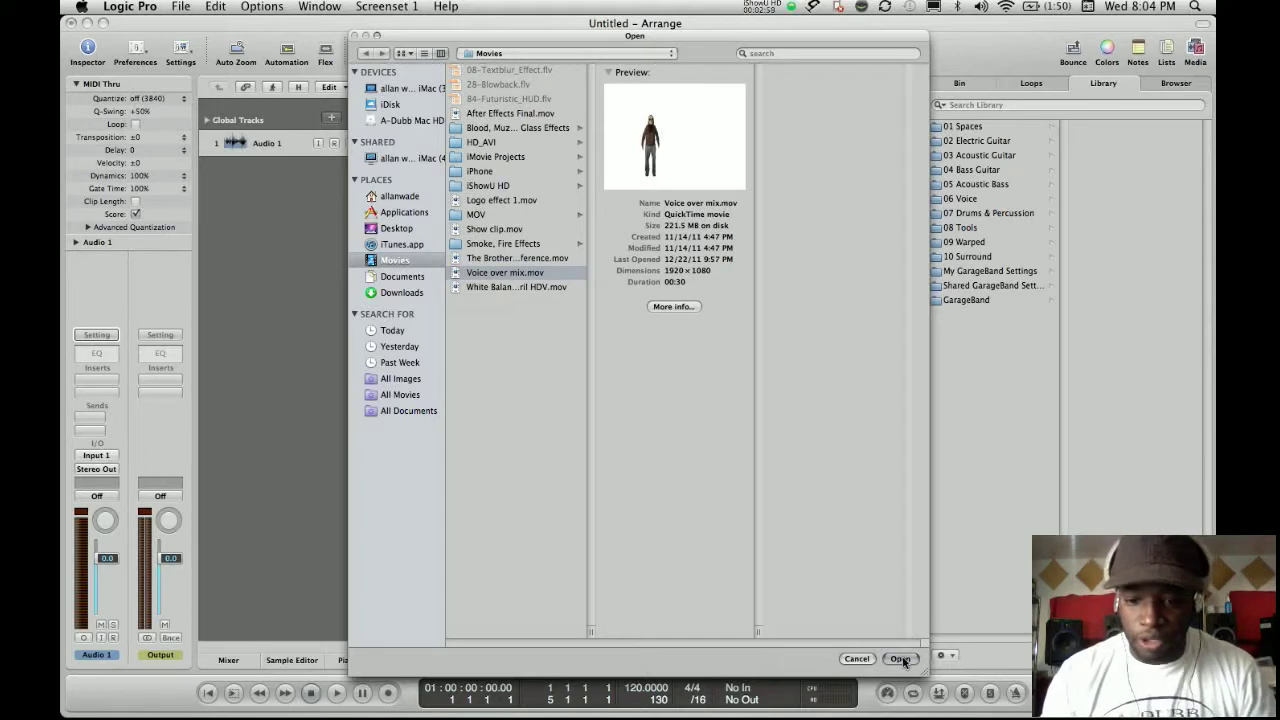
left_click(899, 658)
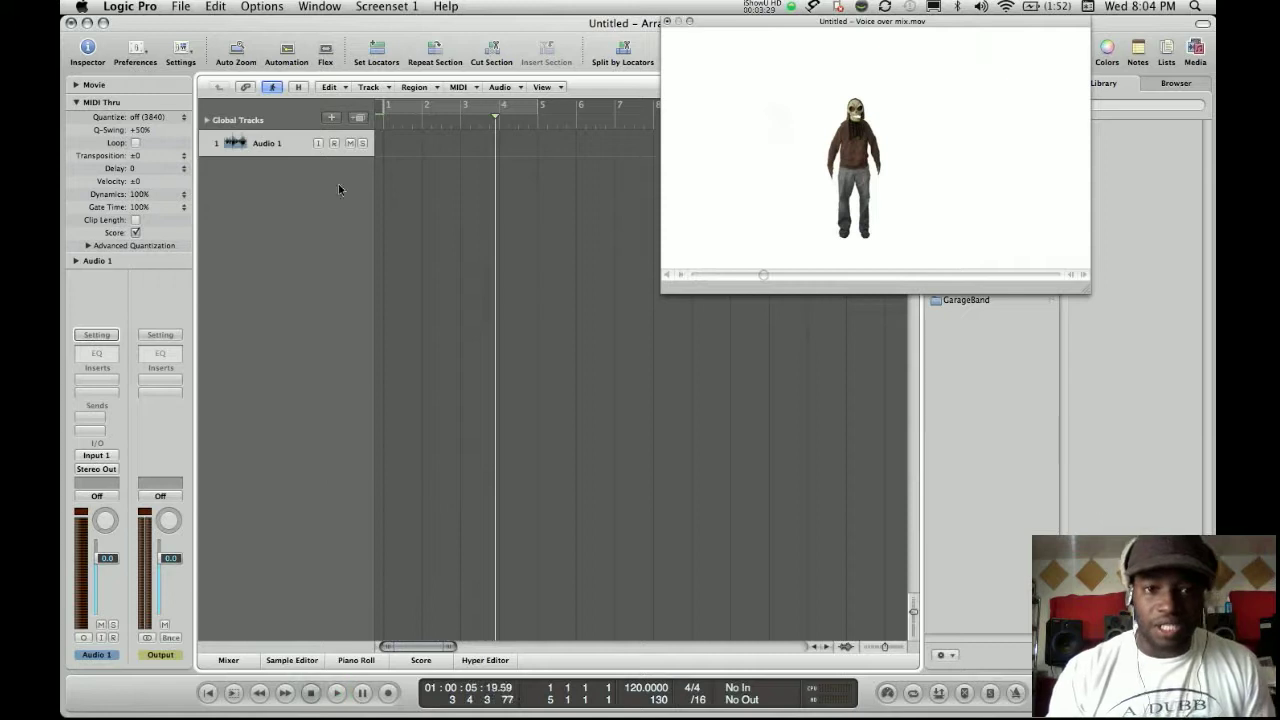
Open the project's Save As dialog, with default name Untitled and assets included
left_click_drag(420, 107, 500, 107)
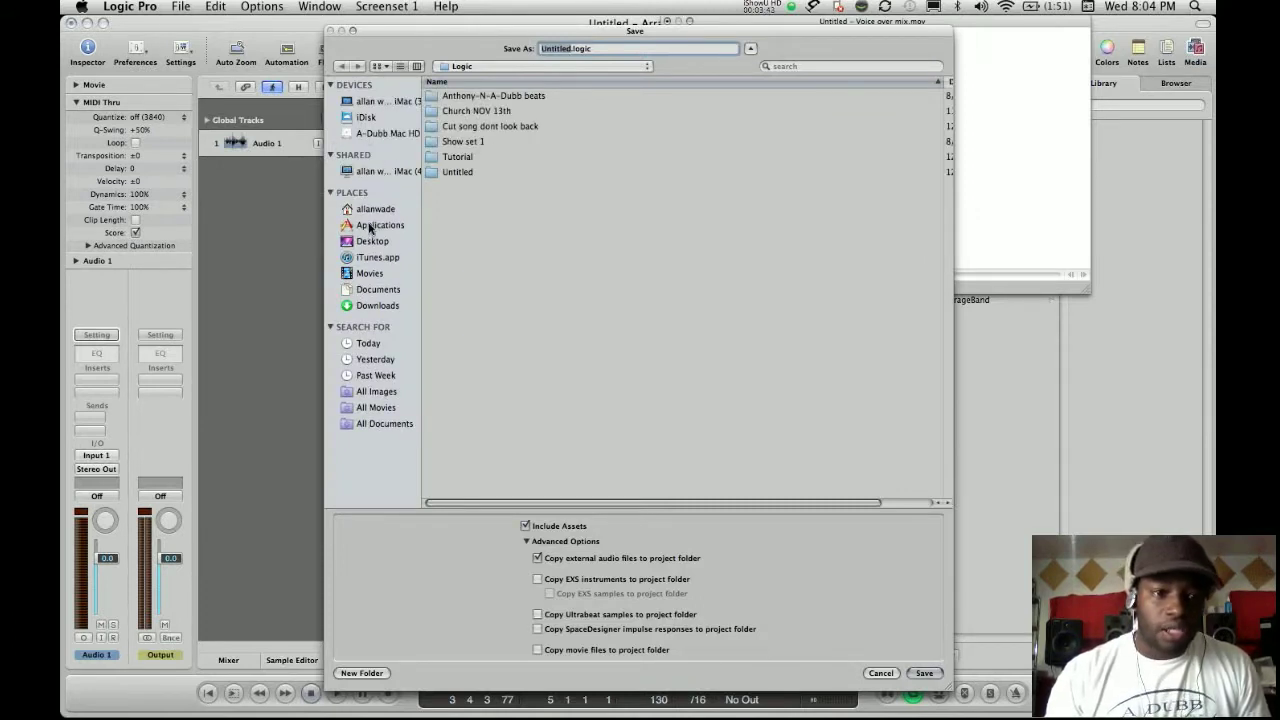
Save the project to the Desktop under the name 'voice over'
left_click(373, 241)
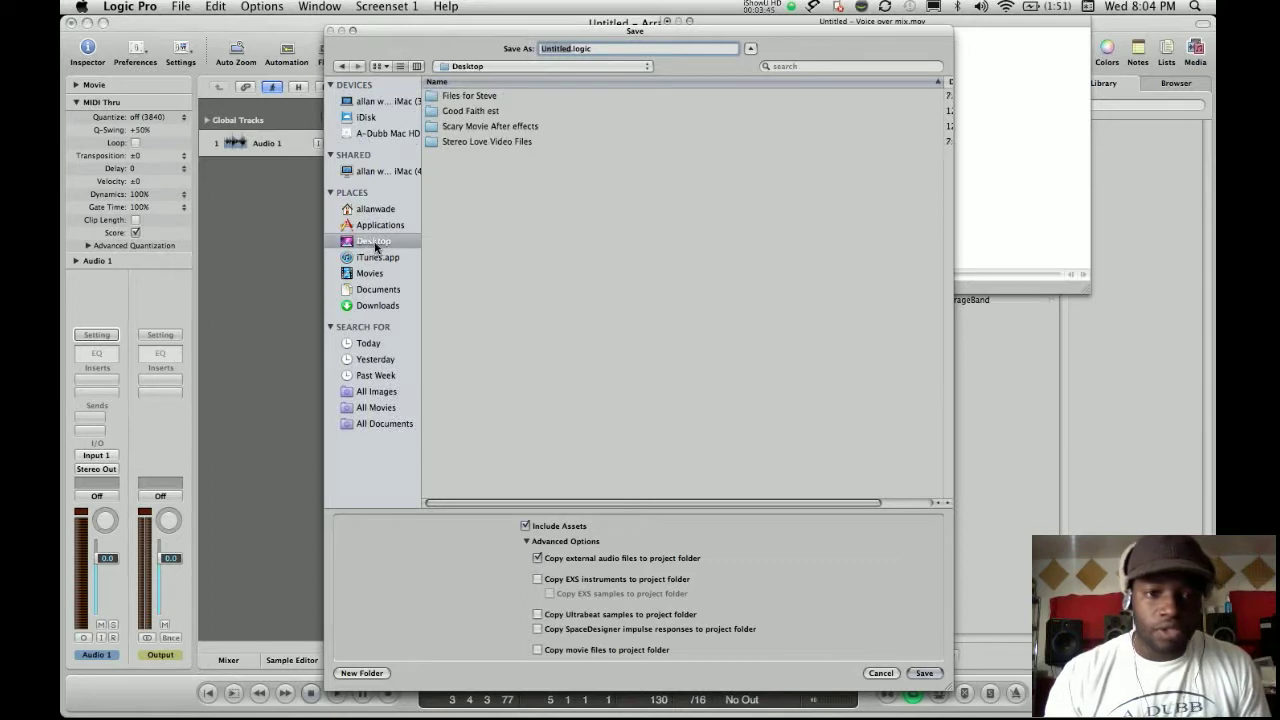
type("vollogic")
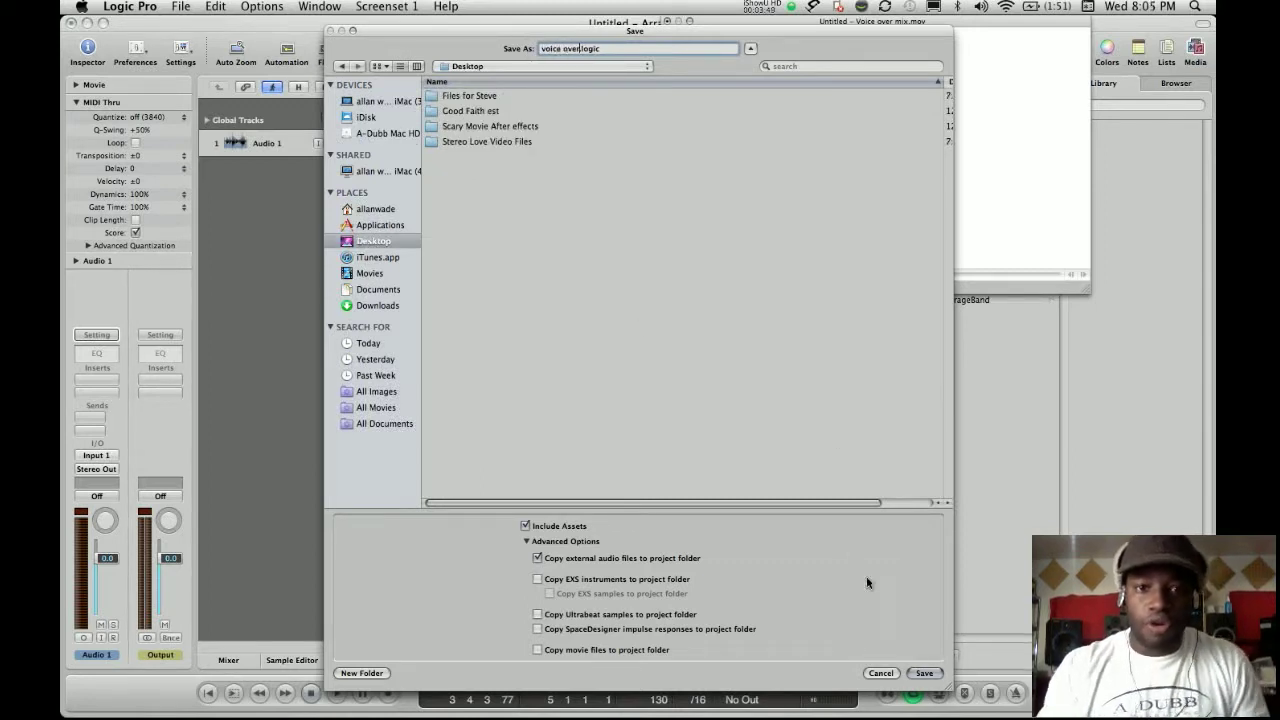
left_click(923, 672)
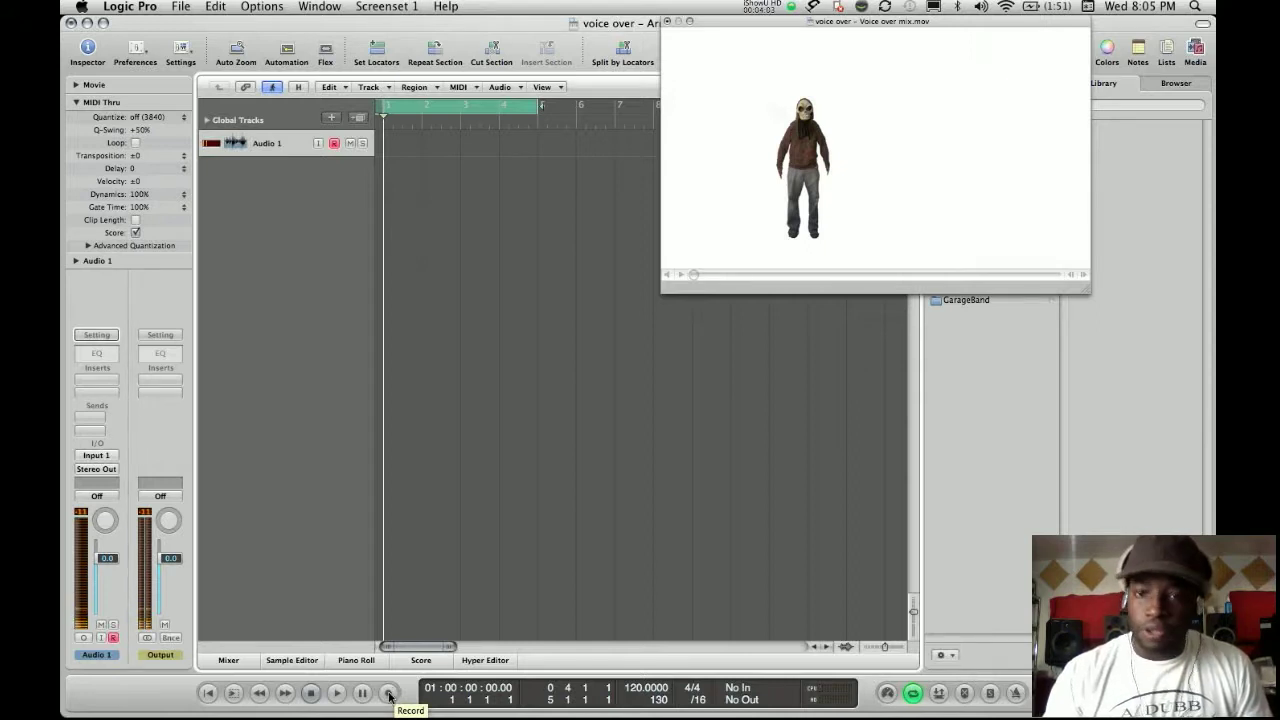
Record a voiceover take onto Audio 1 as region voice over_1#01
left_click(388, 692)
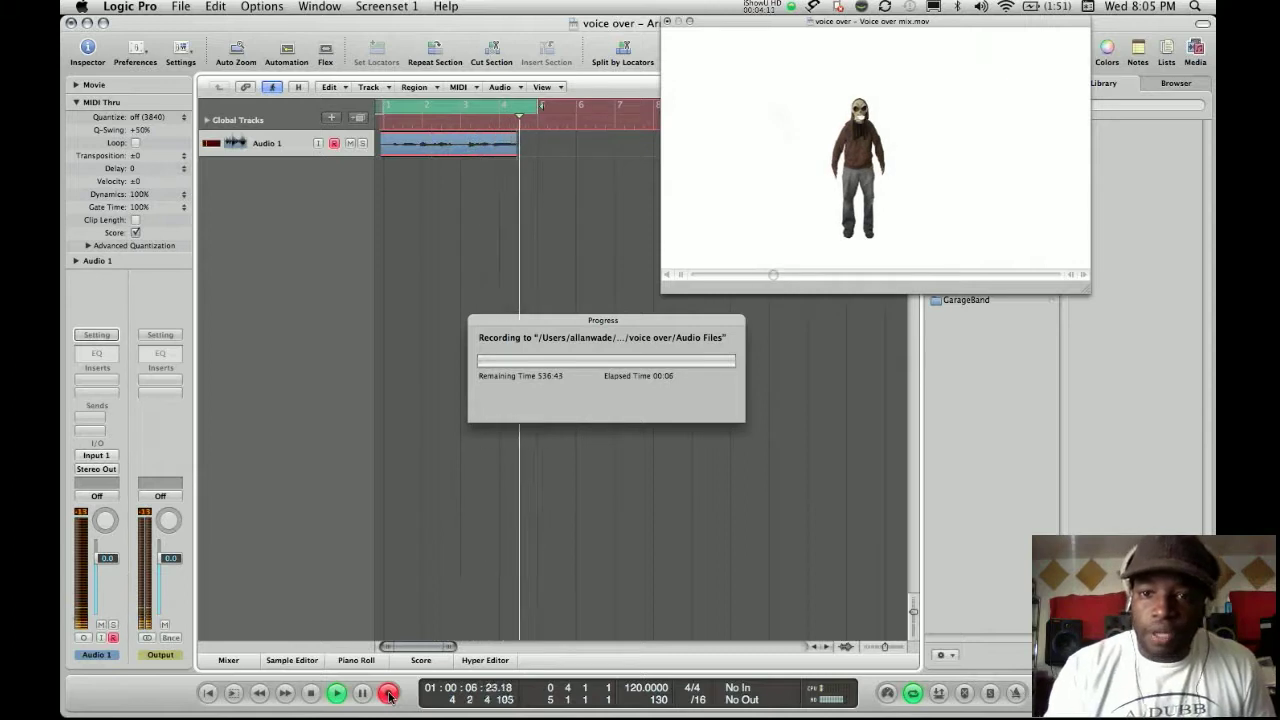
left_click(388, 692)
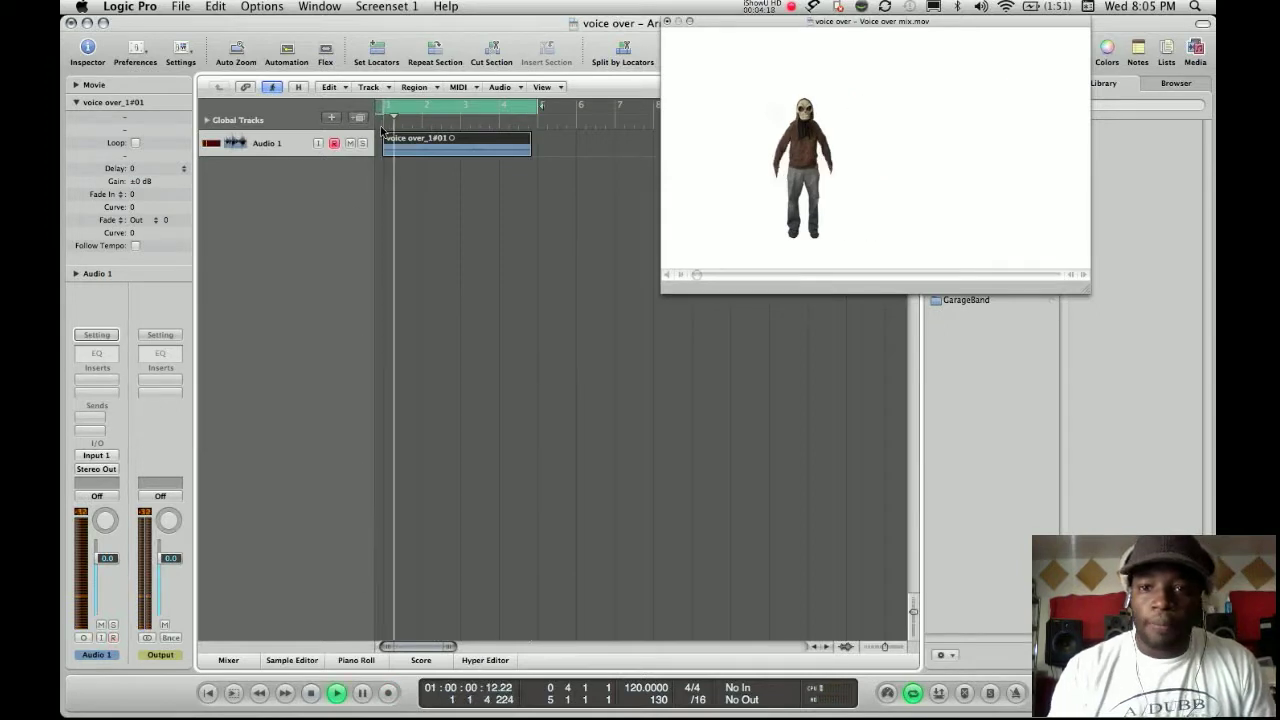
Select the recorded voice over region and set the cycle locators to match it
left_click(336, 692)
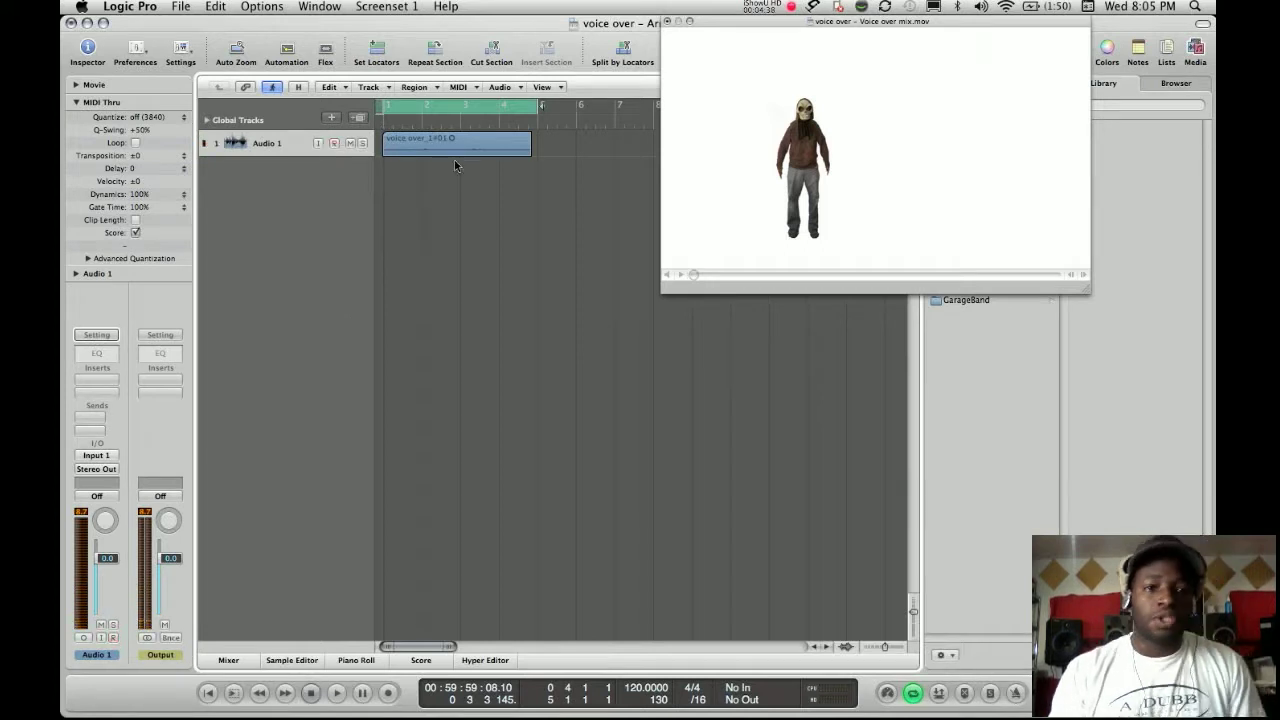
left_click(383, 107)
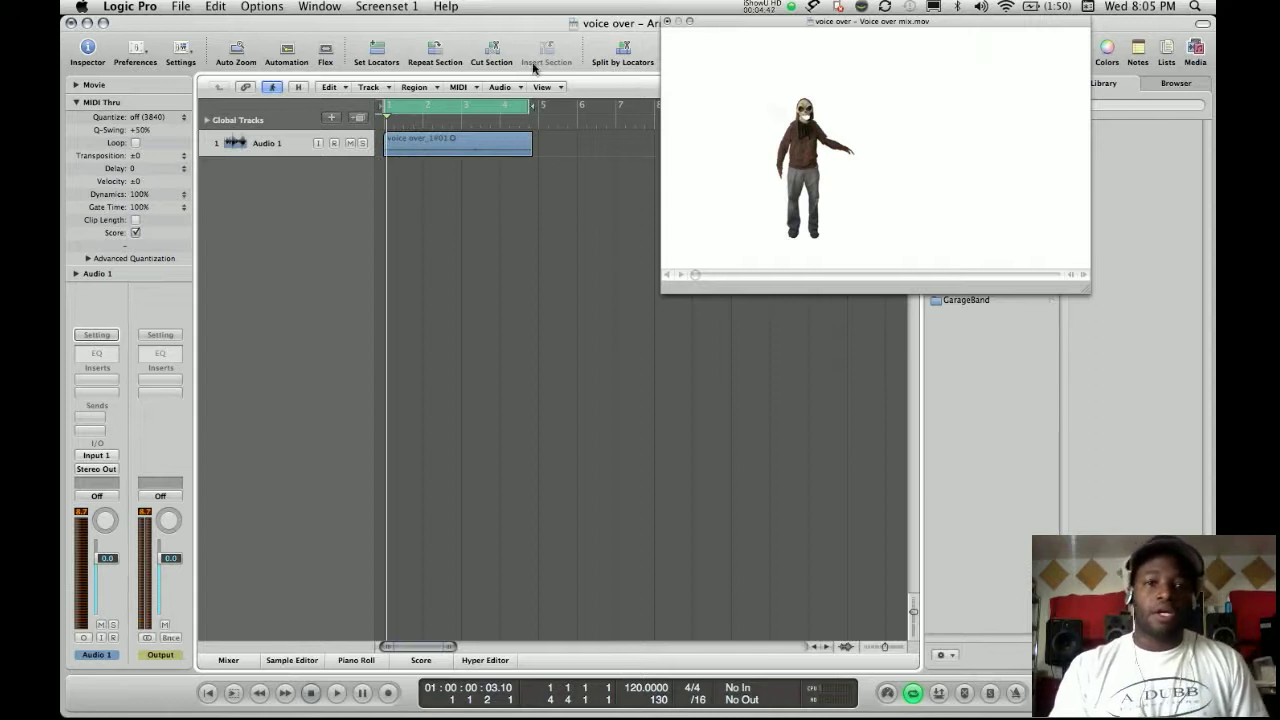
left_click(180, 7)
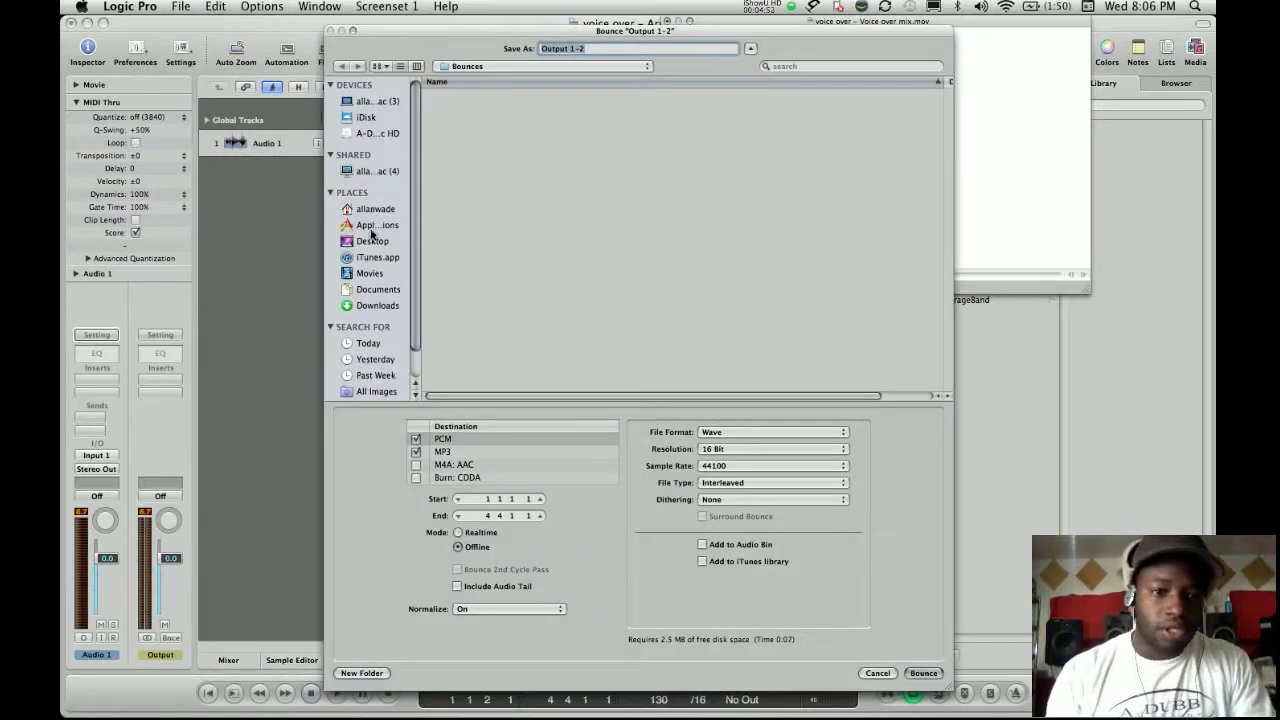
Bounce the mix to the Desktop as 'voice over wave' in PCM Wave and MP3 formats
left_click(372, 241)
type("voice over")
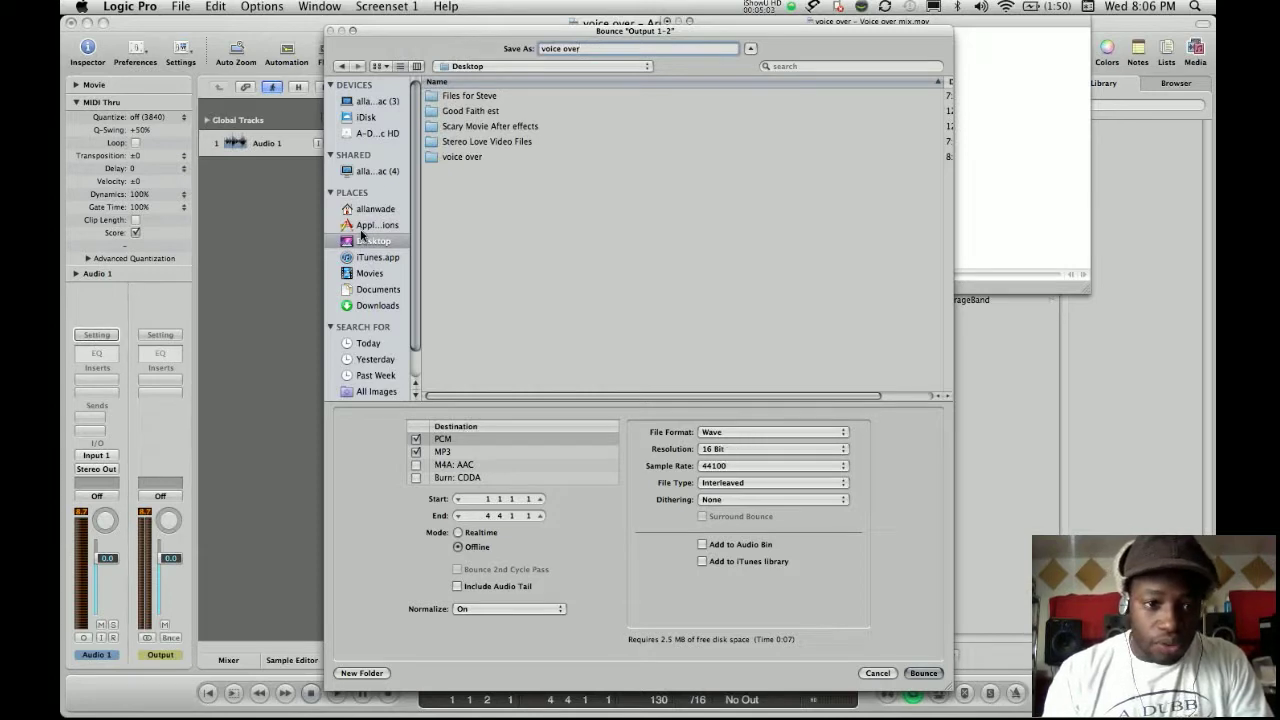
mouse_move(763, 358)
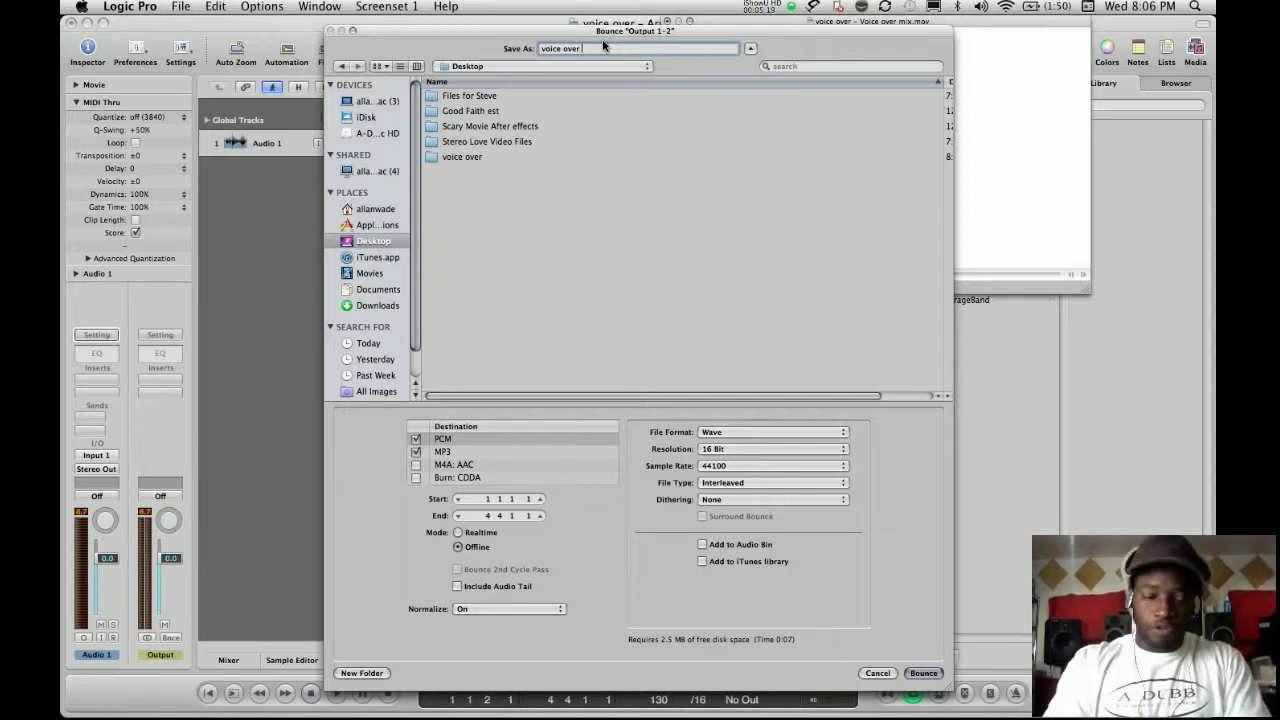
type("wave")
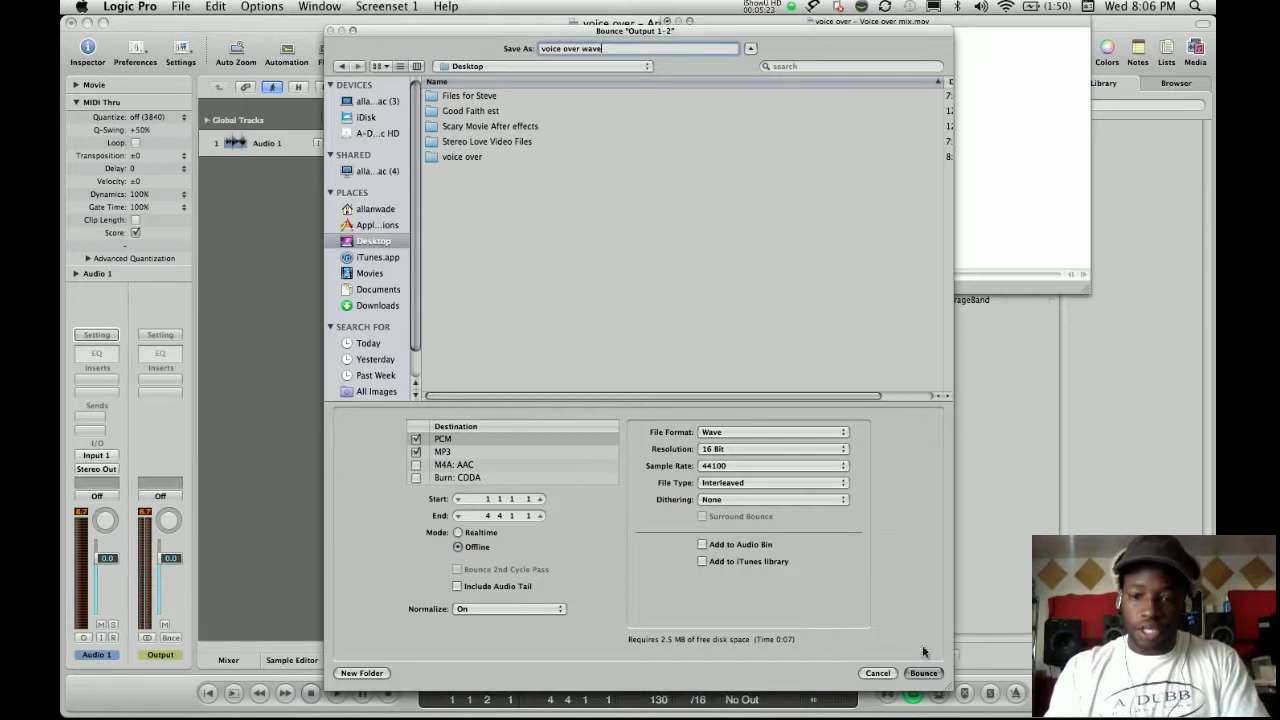
left_click(922, 672)
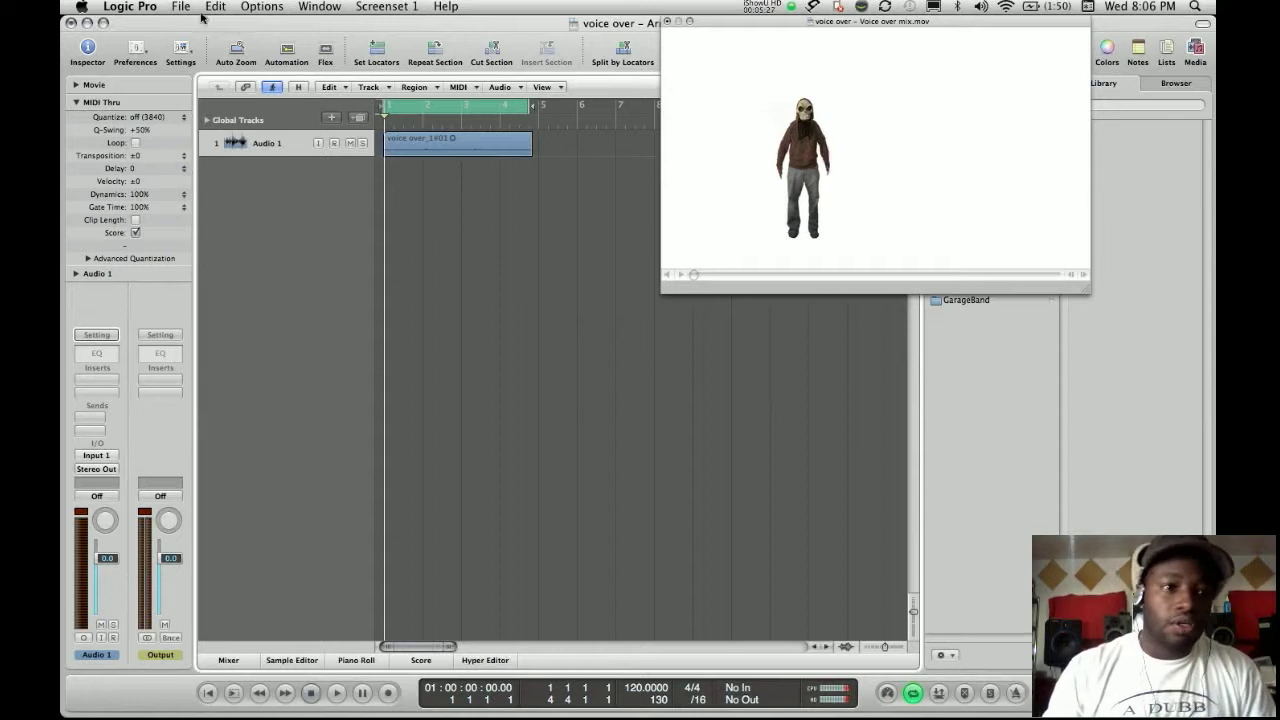
Close the voice over project from the File menu and discard unsaved changes
left_click(180, 7)
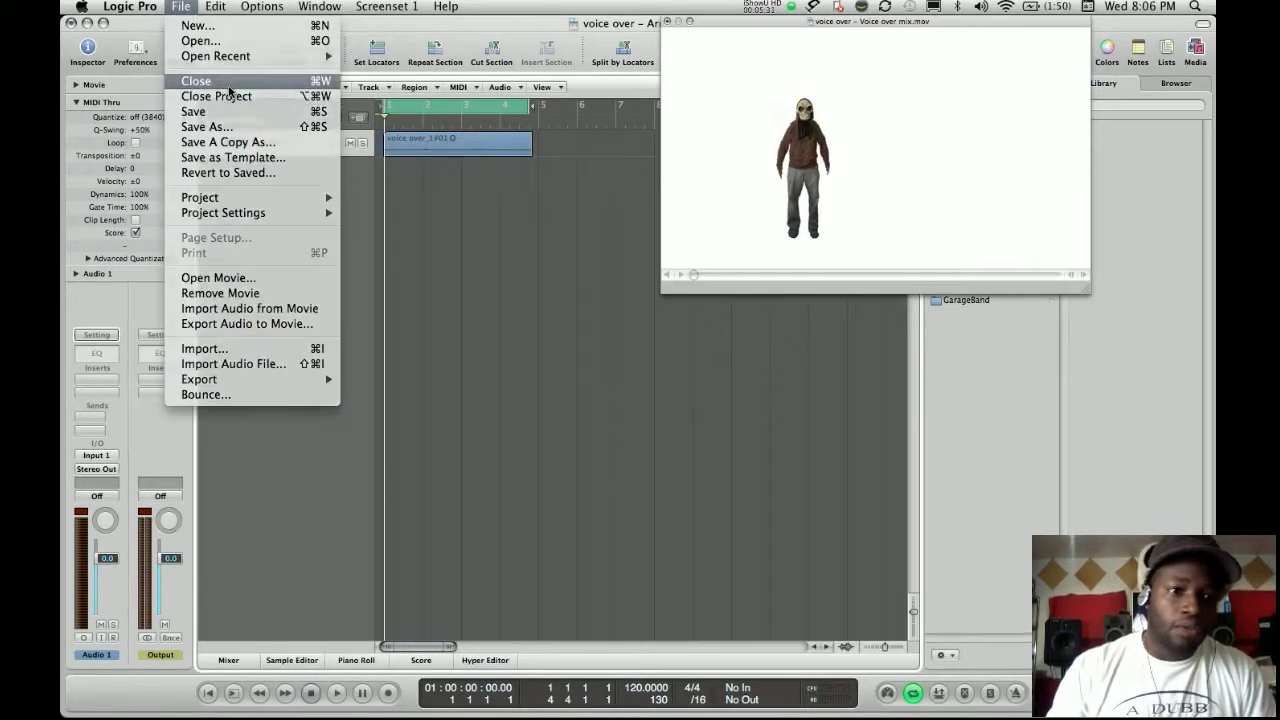
left_click(196, 81)
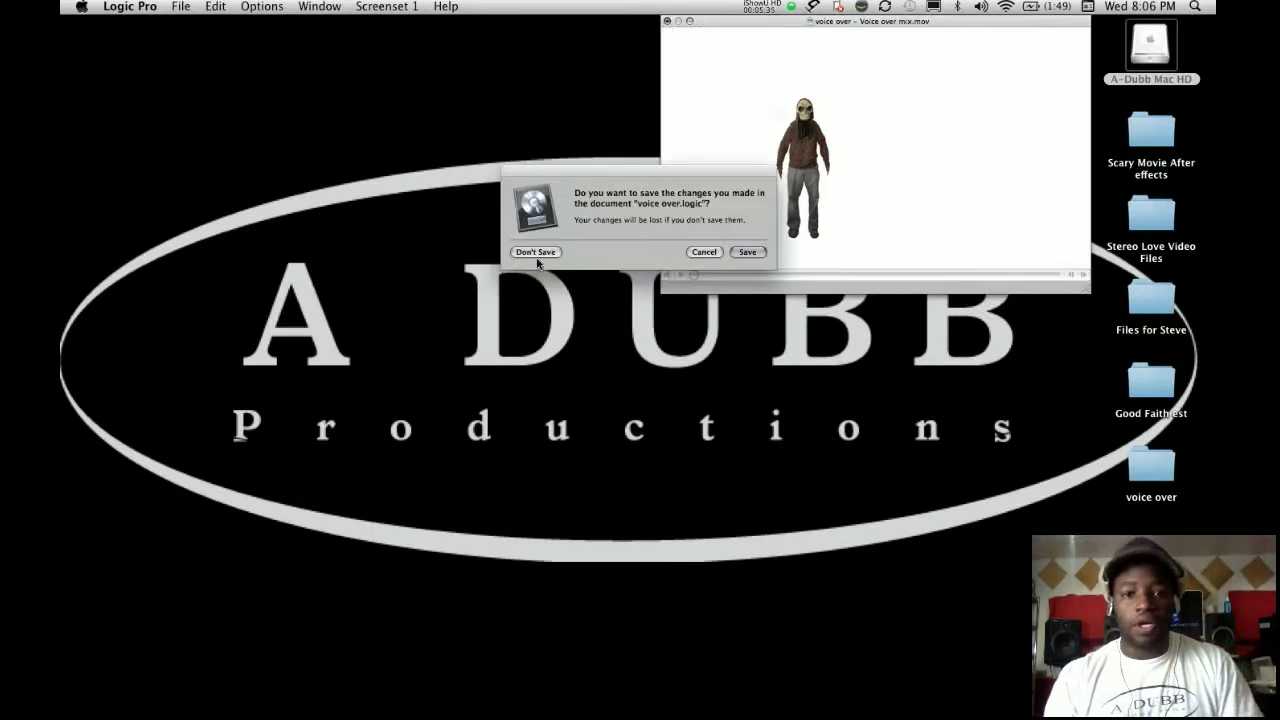
left_click(535, 251)
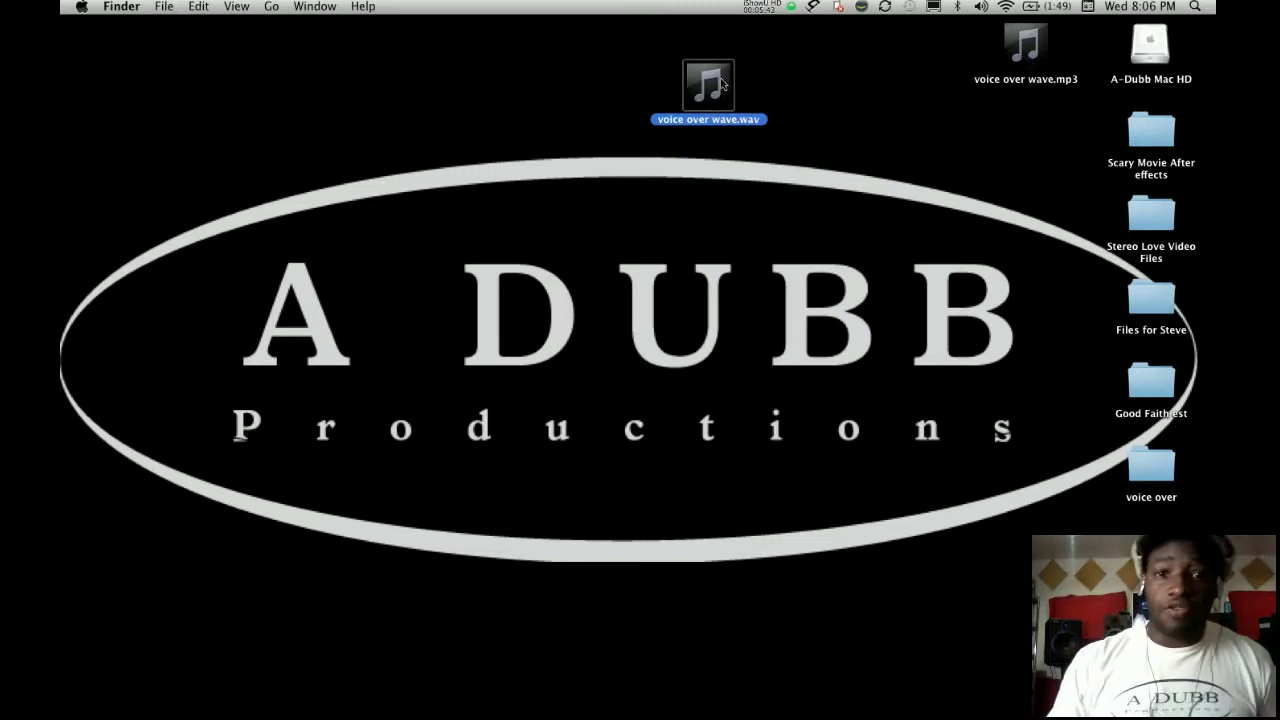
mouse_move(689, 144)
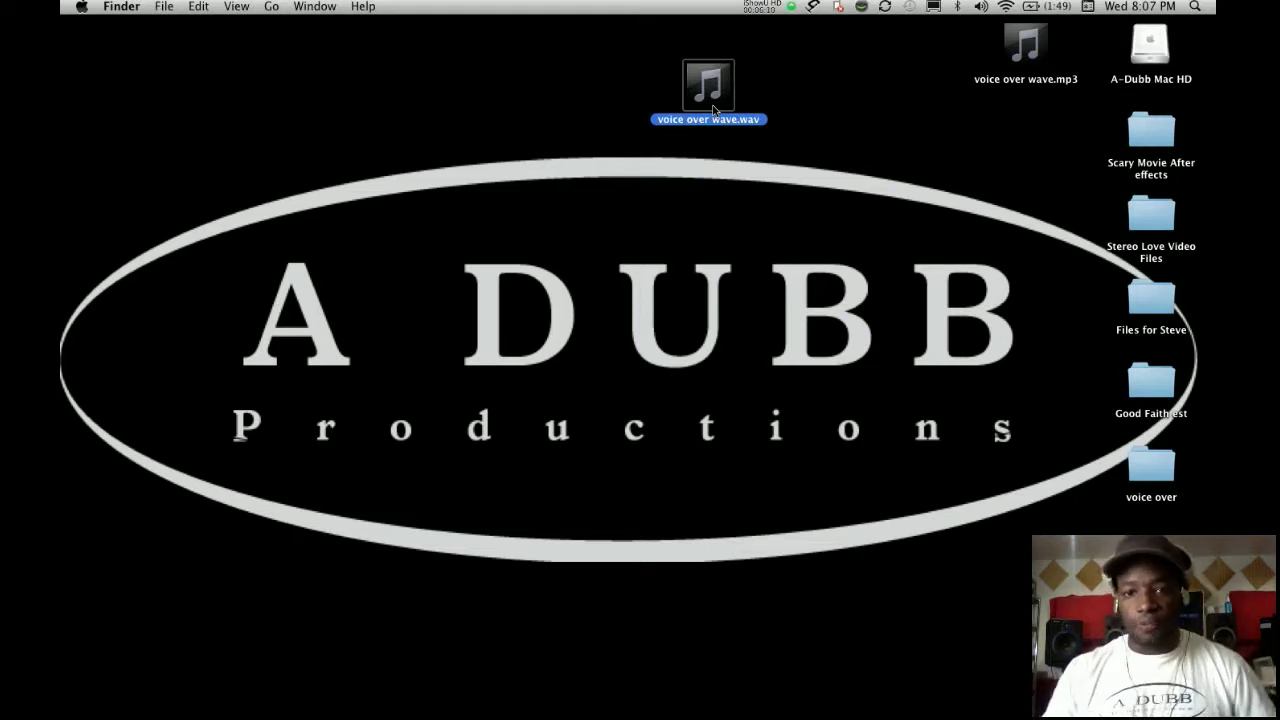
right_click(708, 85)
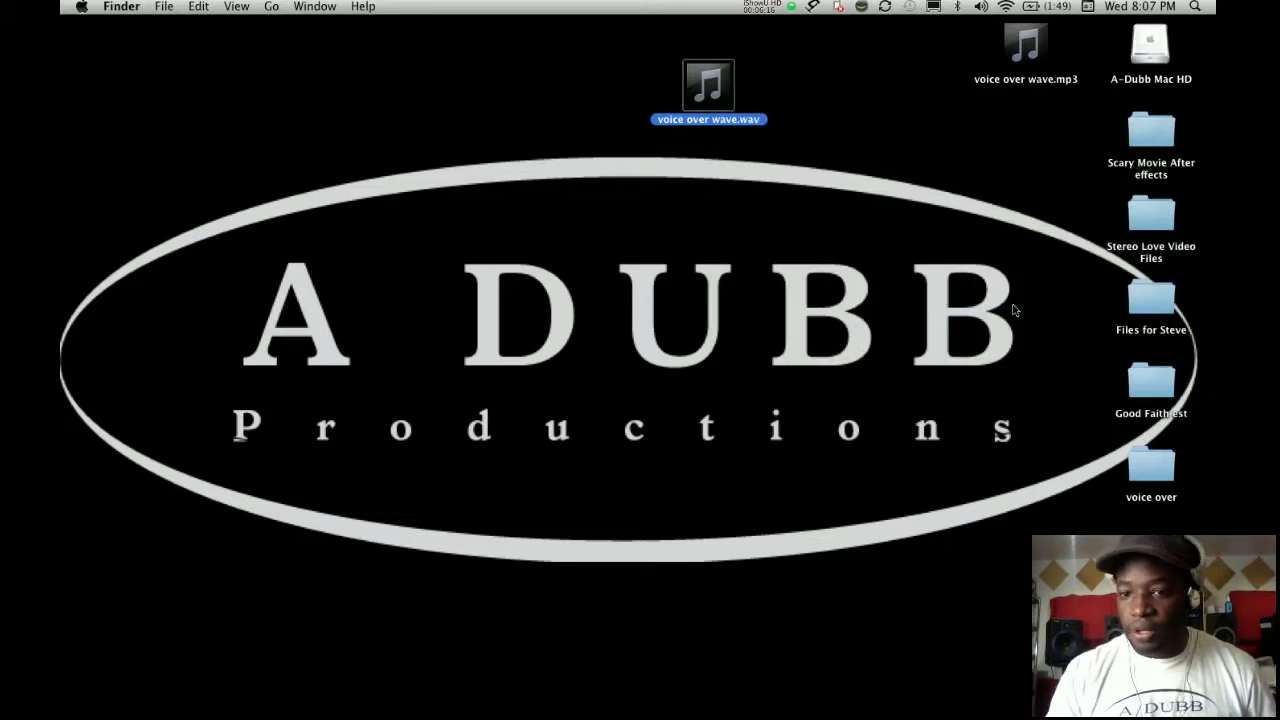
Open voice over wave.wav from the Desktop in QuickTime Player 7 and play it
double_click(709, 85)
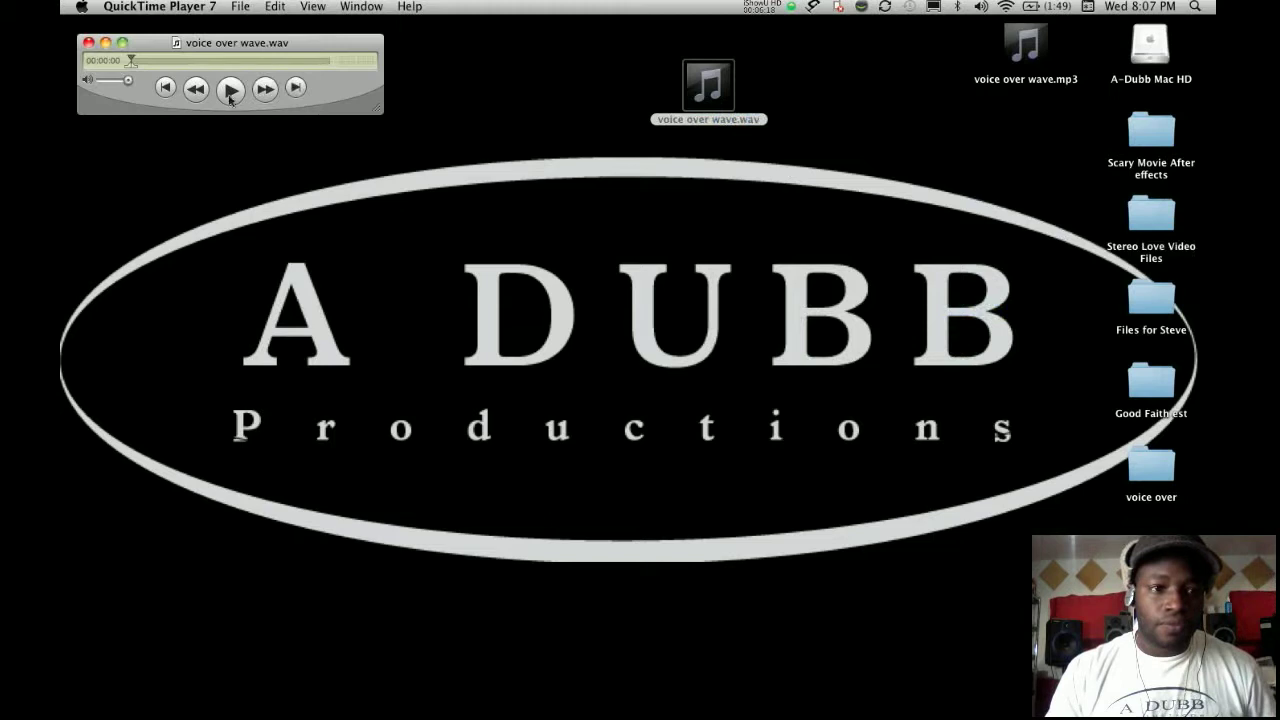
left_click(230, 89)
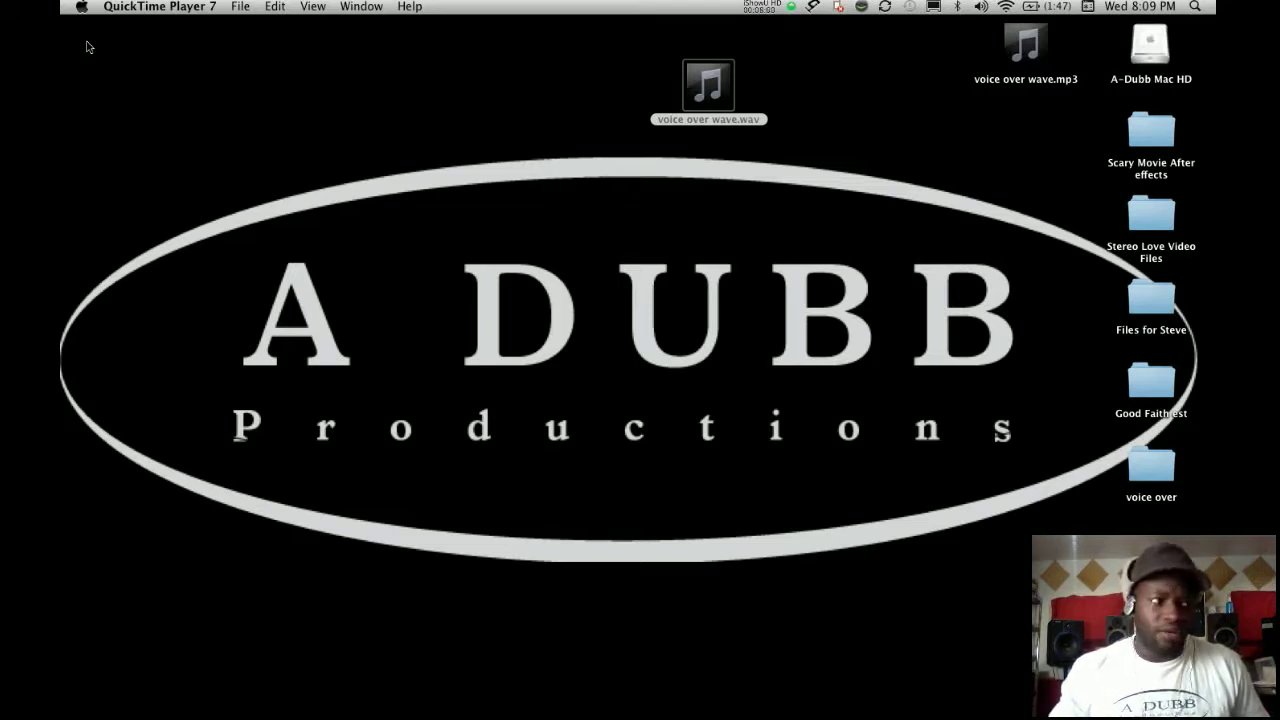
mouse_move(700, 26)
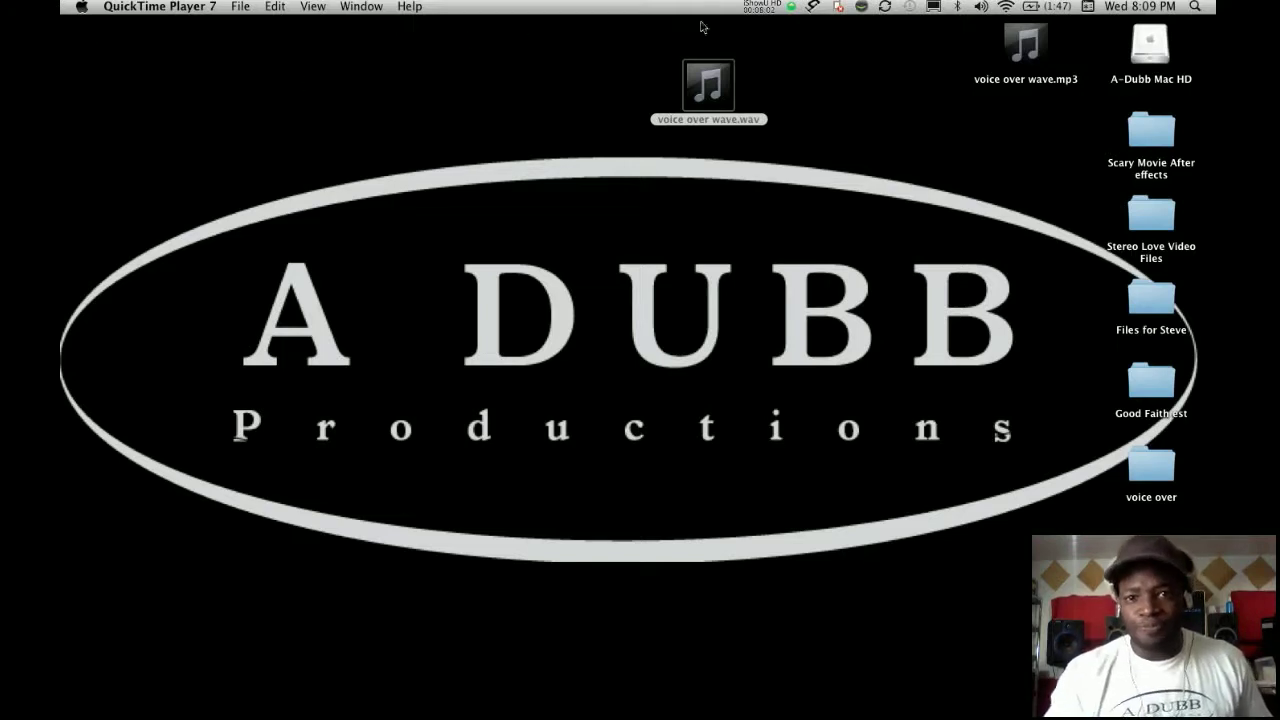
Close the QuickTime Player 7 window showing voice over wave.wav
left_click(767, 7)
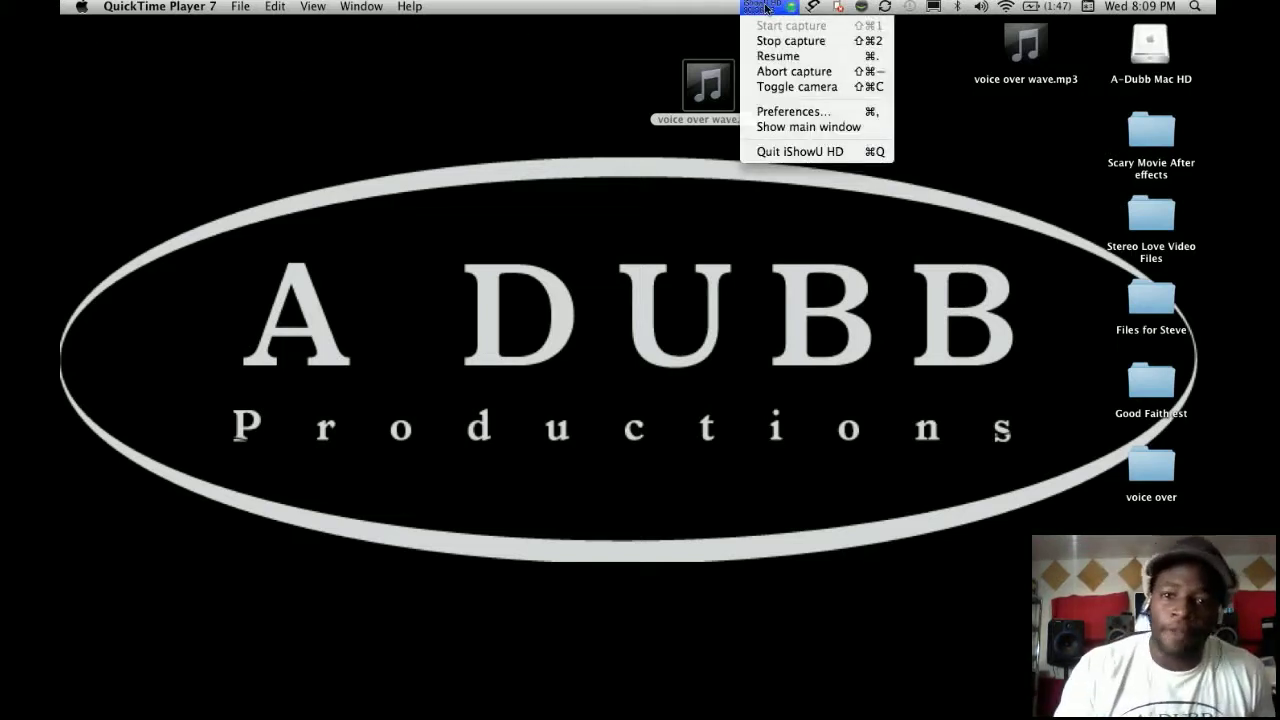